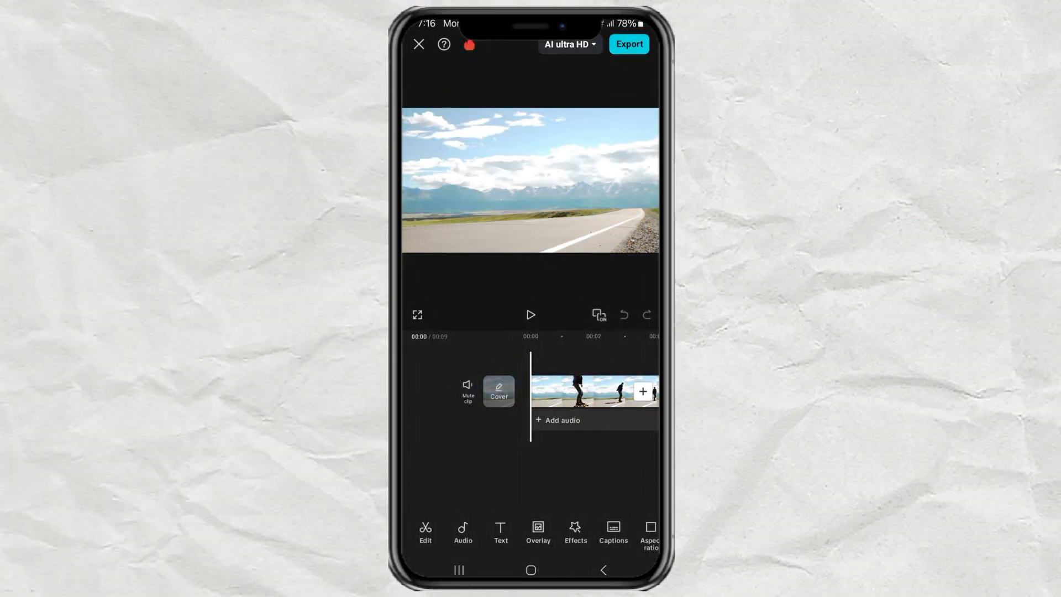
Reverse the road clip so it plays backwards.
{"action": "left_click", "coordinate": [595, 391]}
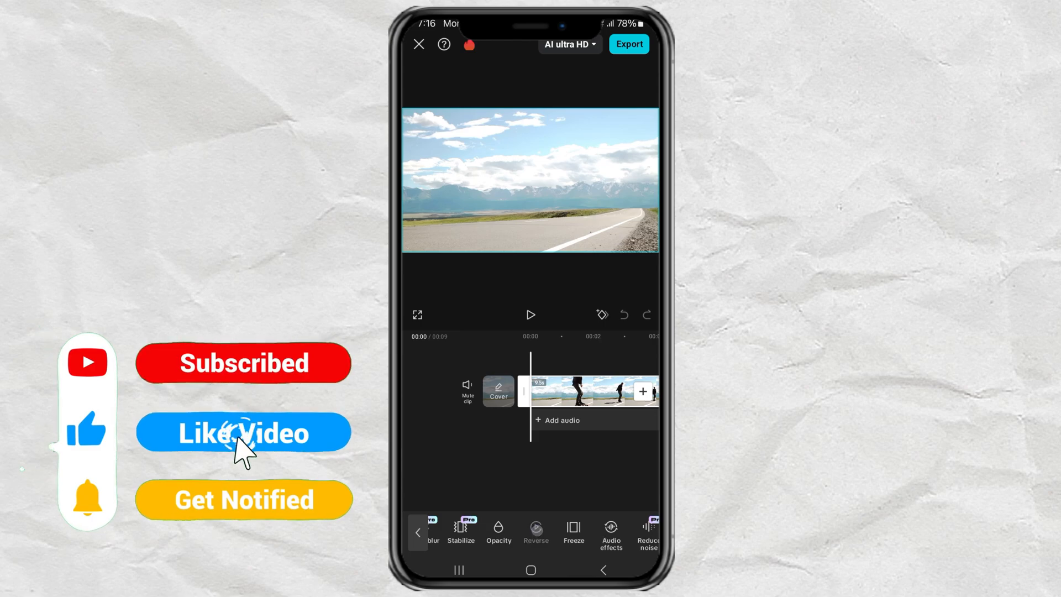
{"action": "left_click", "coordinate": [535, 533]}
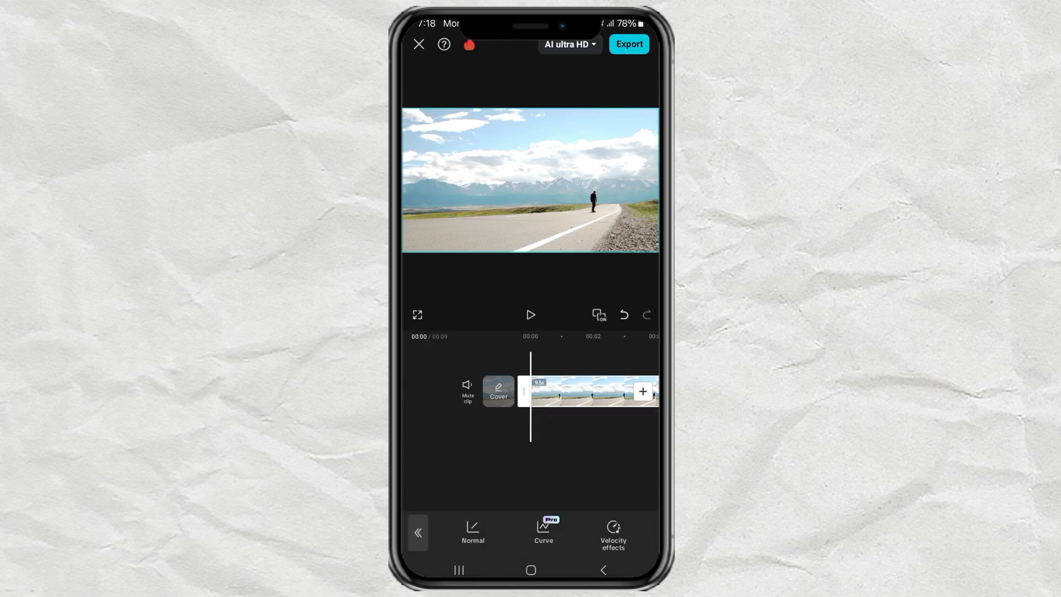
Set the reversed clip to a constant 3.2x speed, shortening it from 9.5 to about 3 seconds.
{"action": "left_click", "coordinate": [472, 535]}
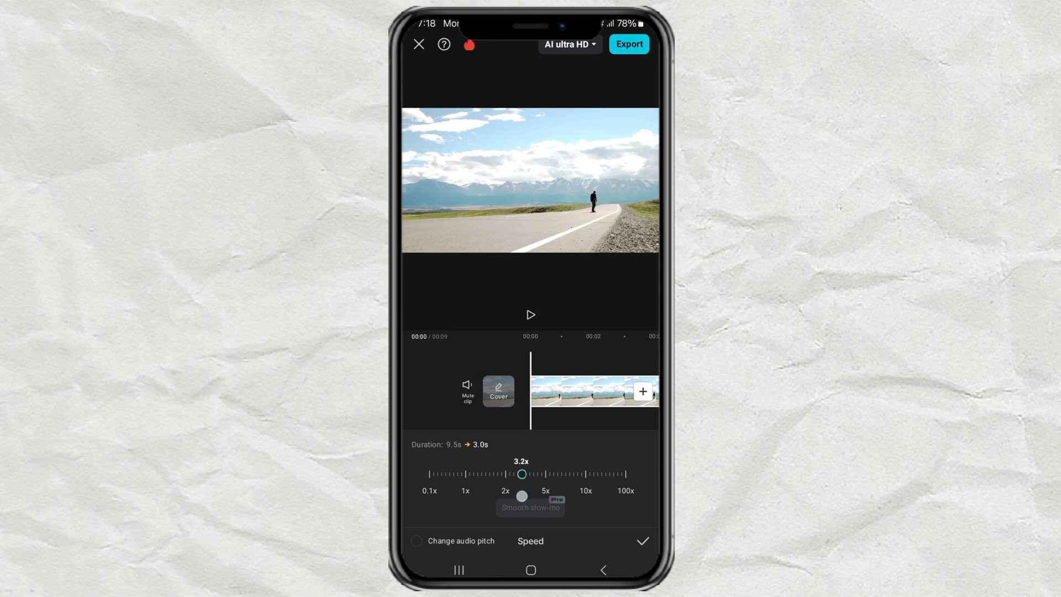
{"action": "left_click", "coordinate": [641, 542]}
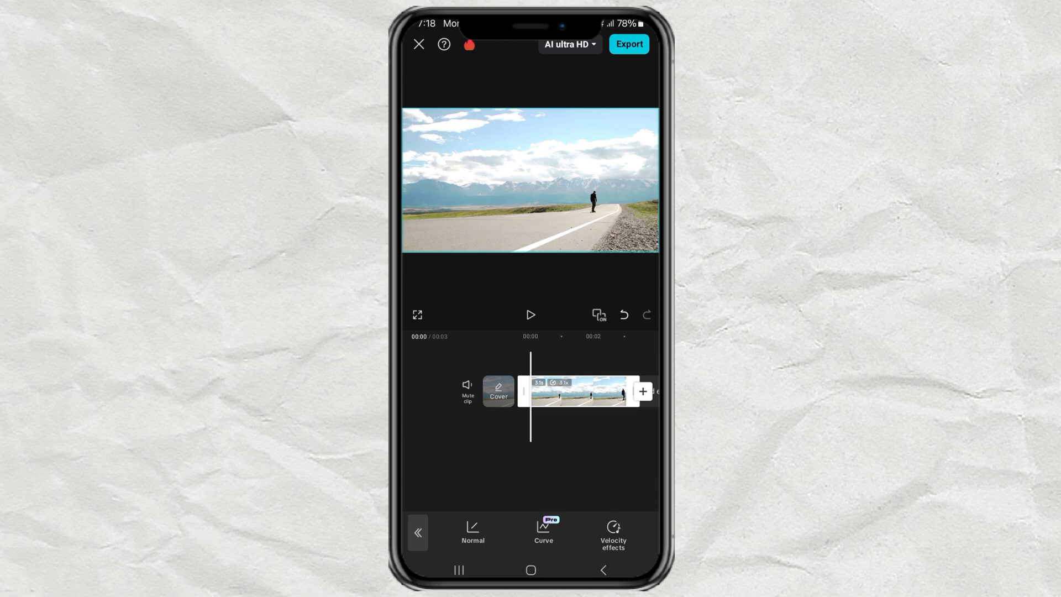
{"action": "left_click", "coordinate": [531, 314]}
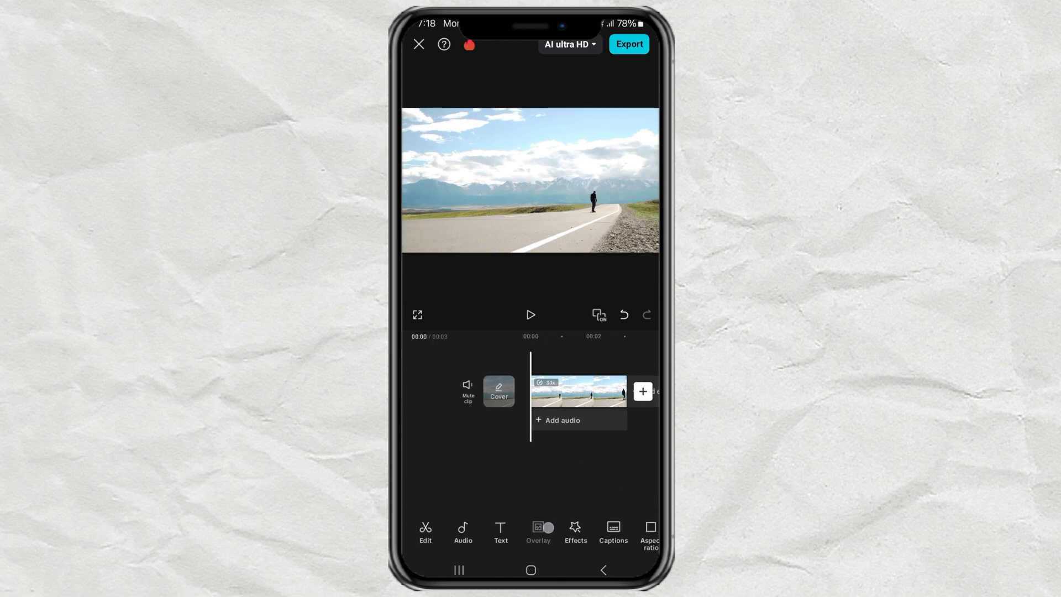
Add the rewind-symbol video as an overlay above the road clip and preview it.
{"action": "left_click", "coordinate": [538, 535]}
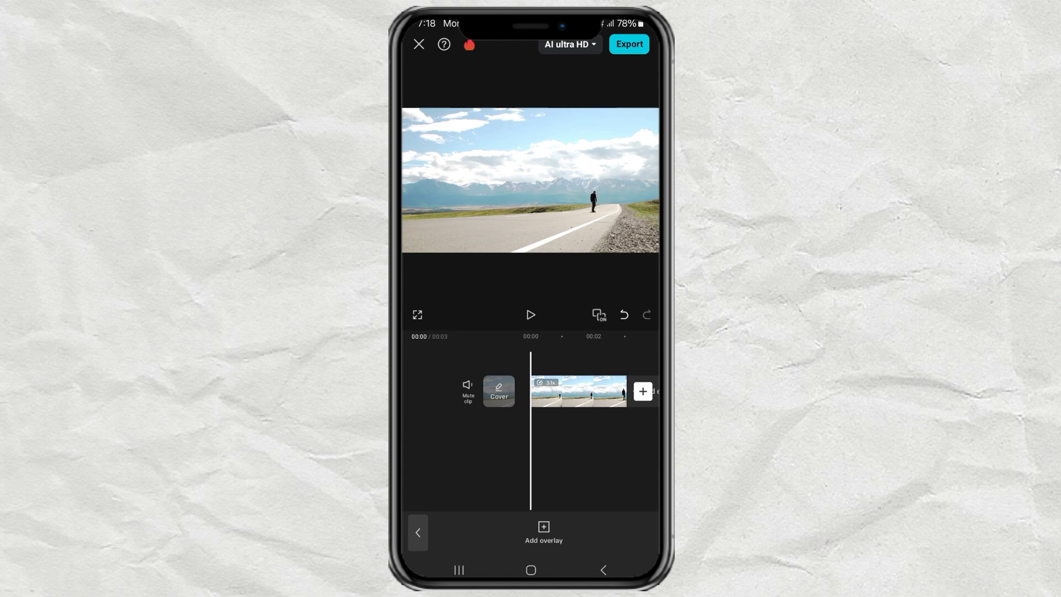
{"action": "left_click", "coordinate": [578, 391]}
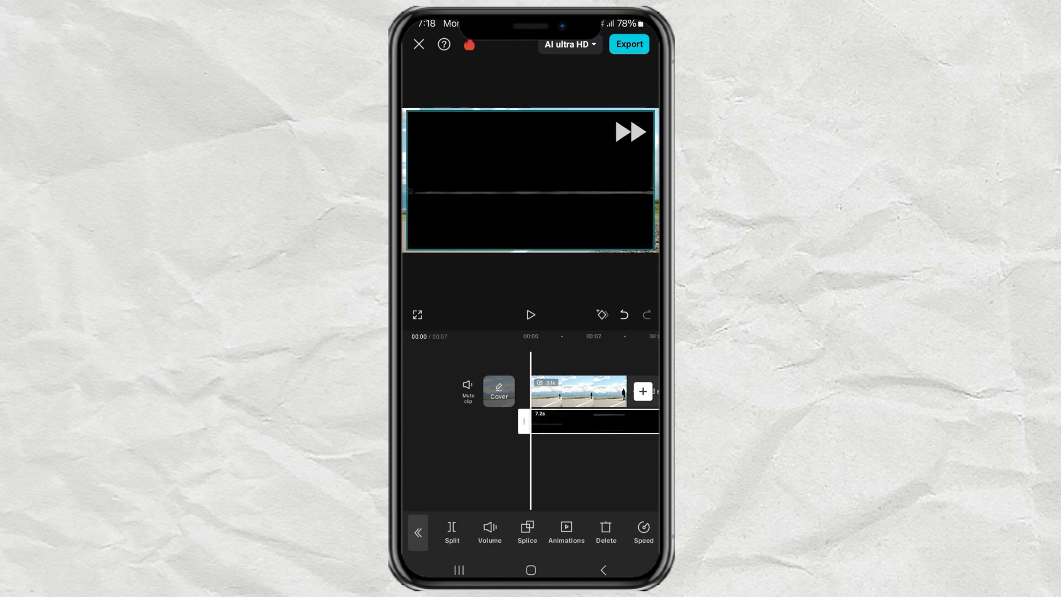
{"action": "left_click", "coordinate": [531, 314]}
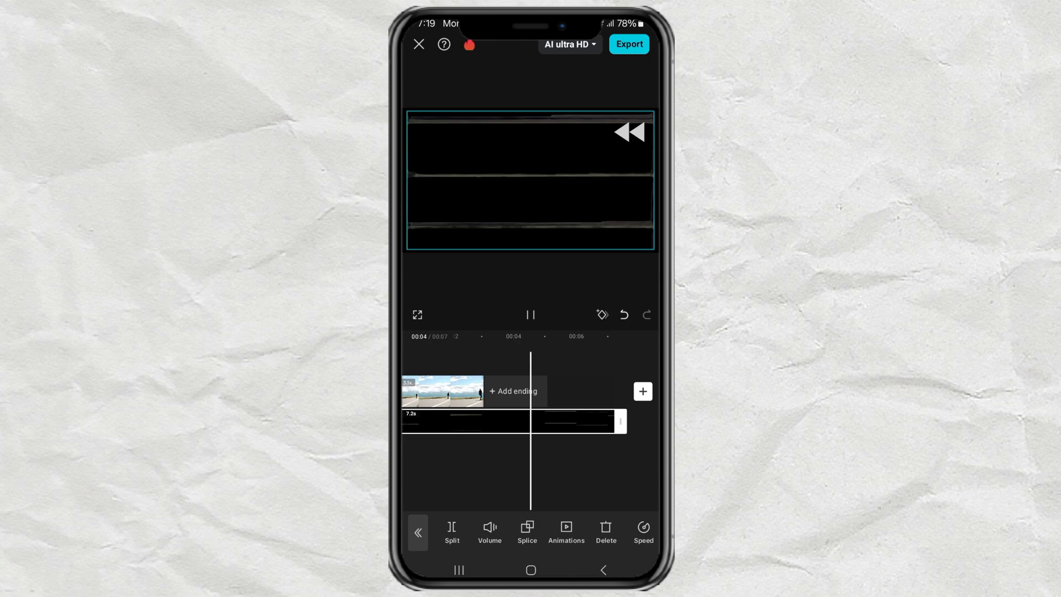
{"action": "left_click", "coordinate": [530, 314]}
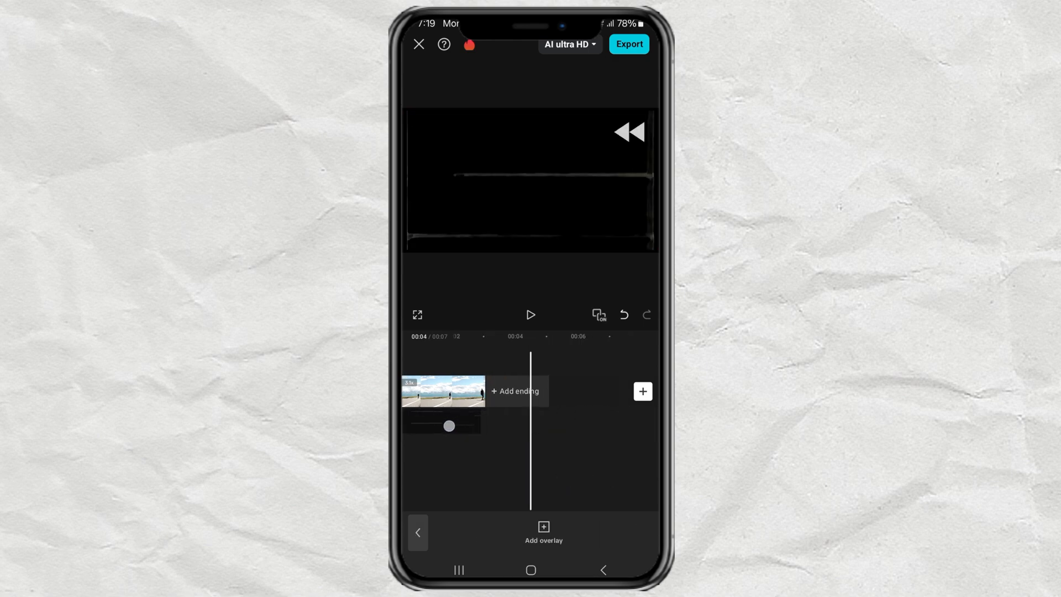
{"action": "left_click", "coordinate": [441, 390]}
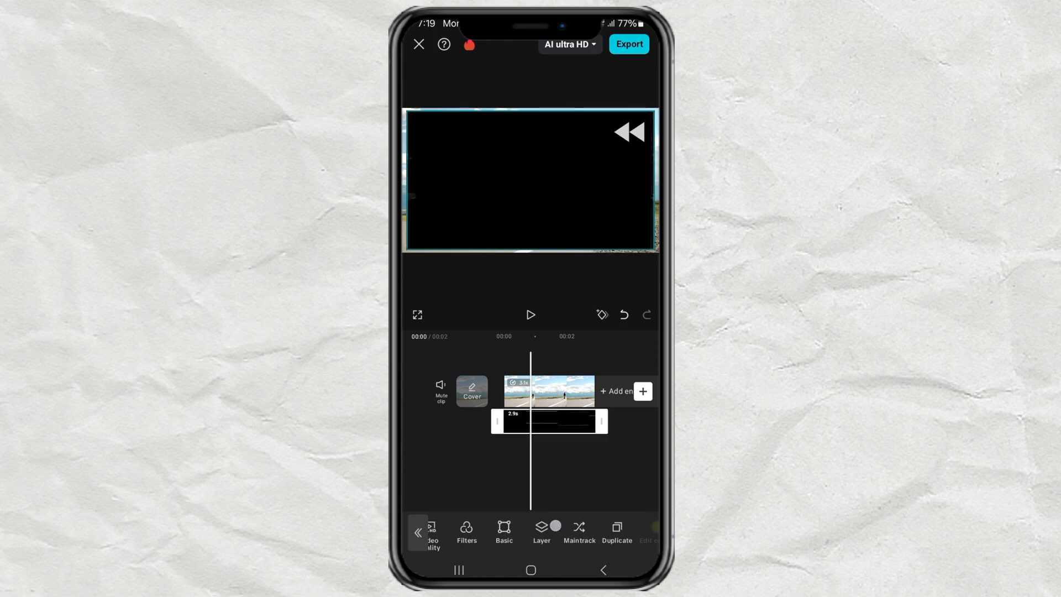
Set the rewind overlay's blend mode to Filter after trying Overlay.
{"action": "left_click", "coordinate": [503, 532]}
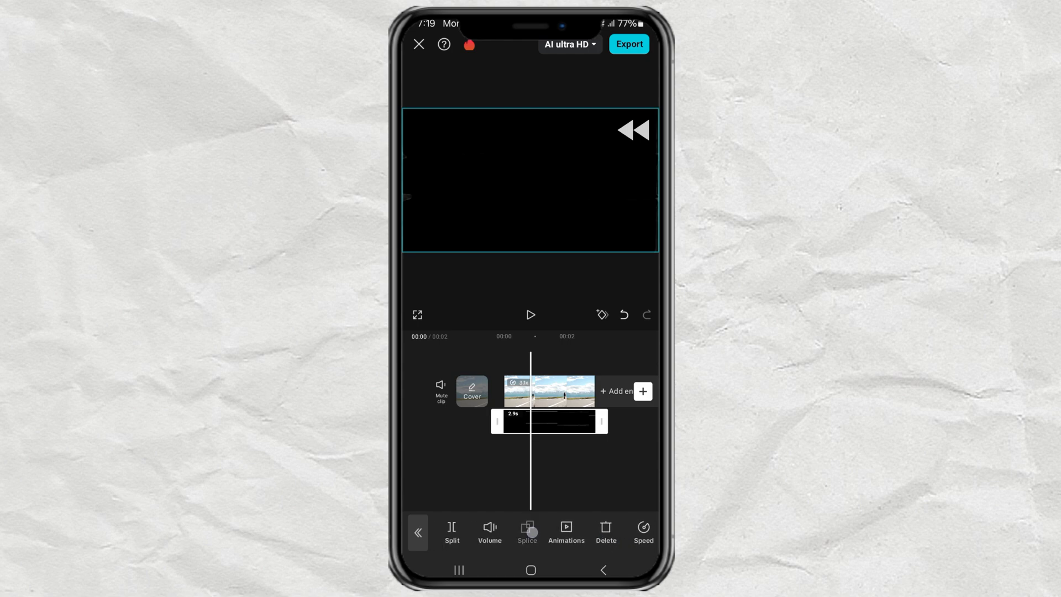
{"action": "left_click", "coordinate": [526, 531]}
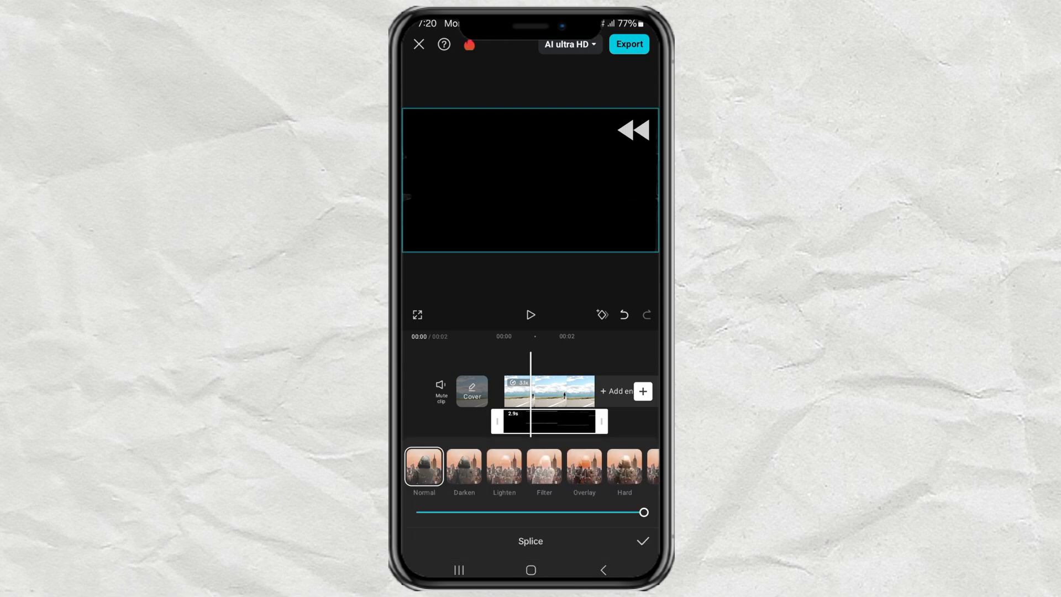
{"action": "left_click", "coordinate": [583, 466]}
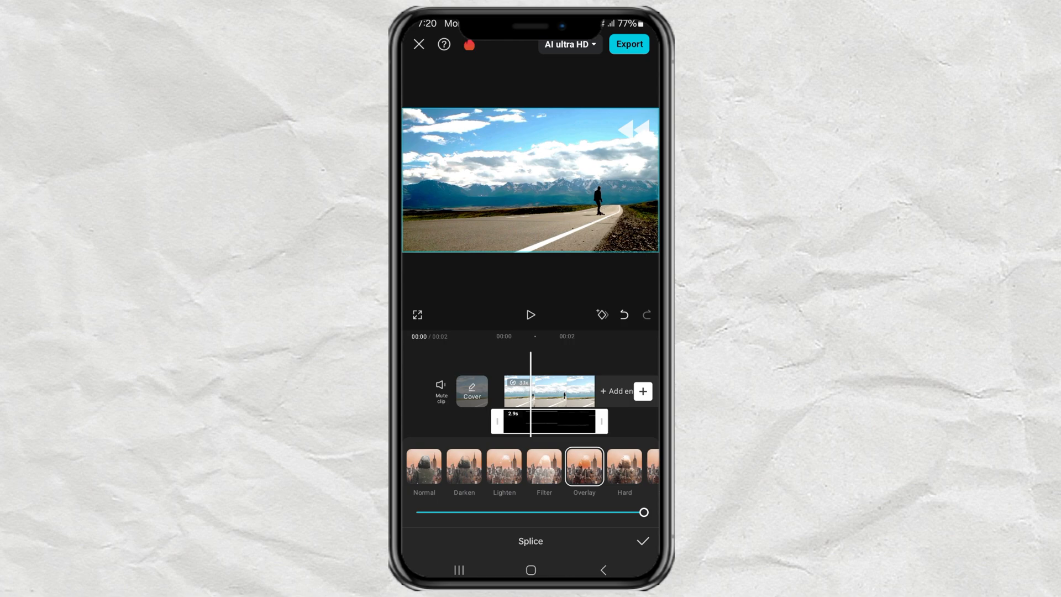
{"action": "left_click", "coordinate": [544, 467]}
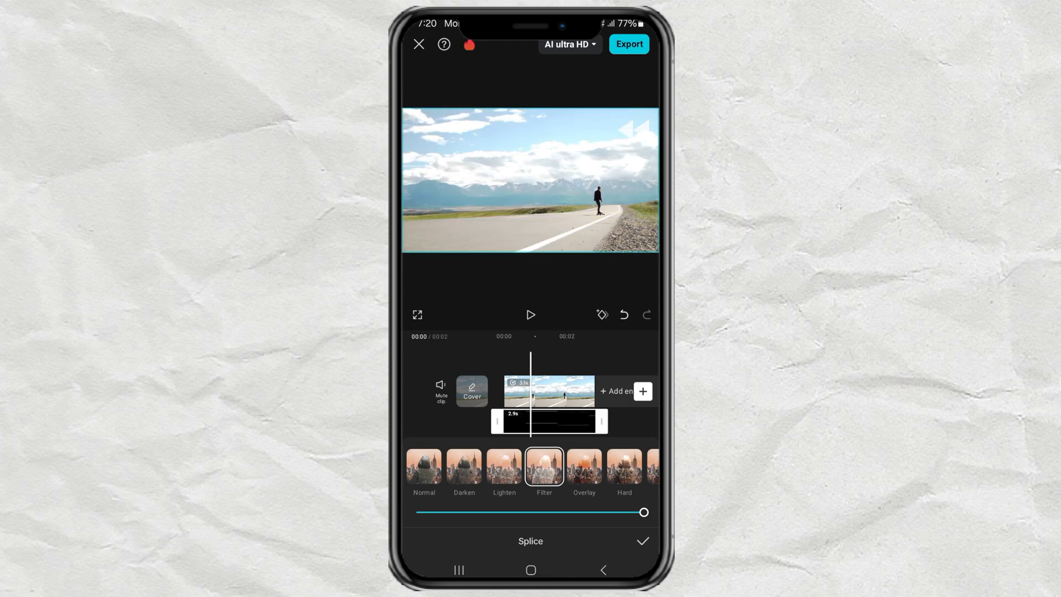
{"action": "left_click", "coordinate": [641, 540]}
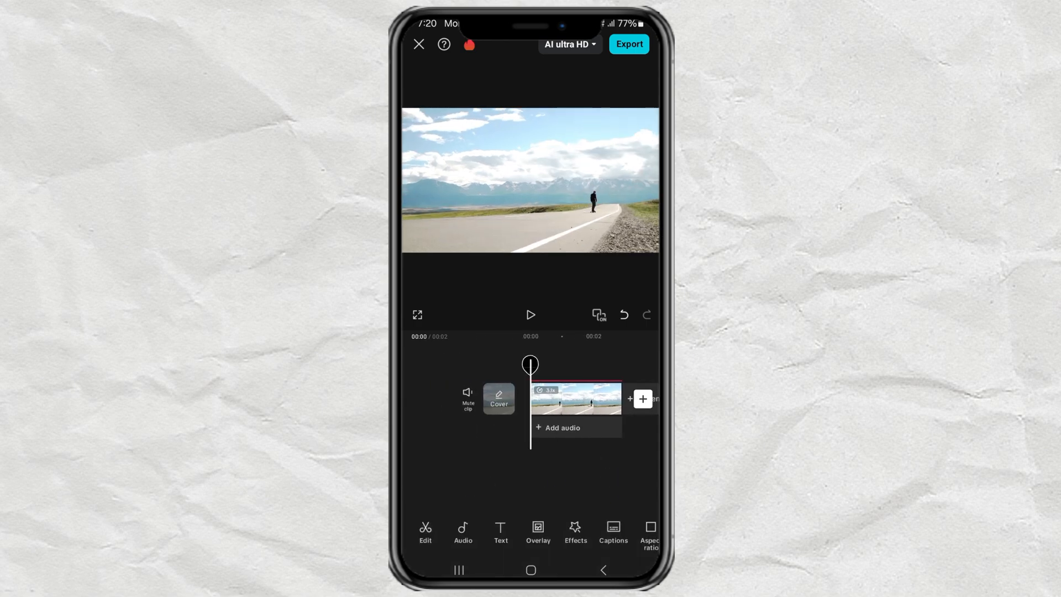
Apply the Snow Glitch video effect from the Glitch category over the clip.
{"action": "left_click", "coordinate": [575, 532]}
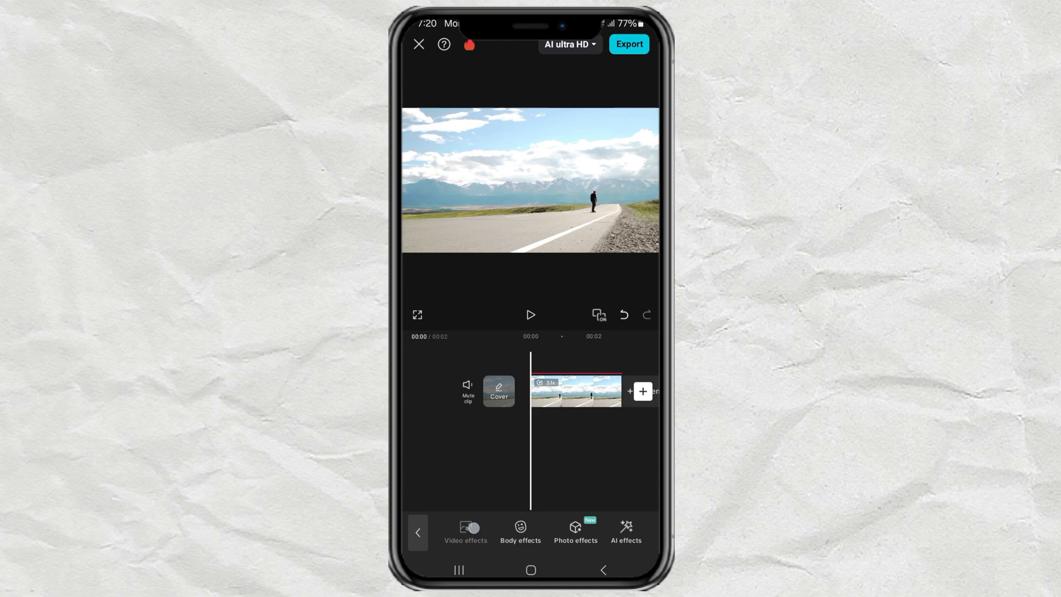
{"action": "left_click", "coordinate": [465, 532]}
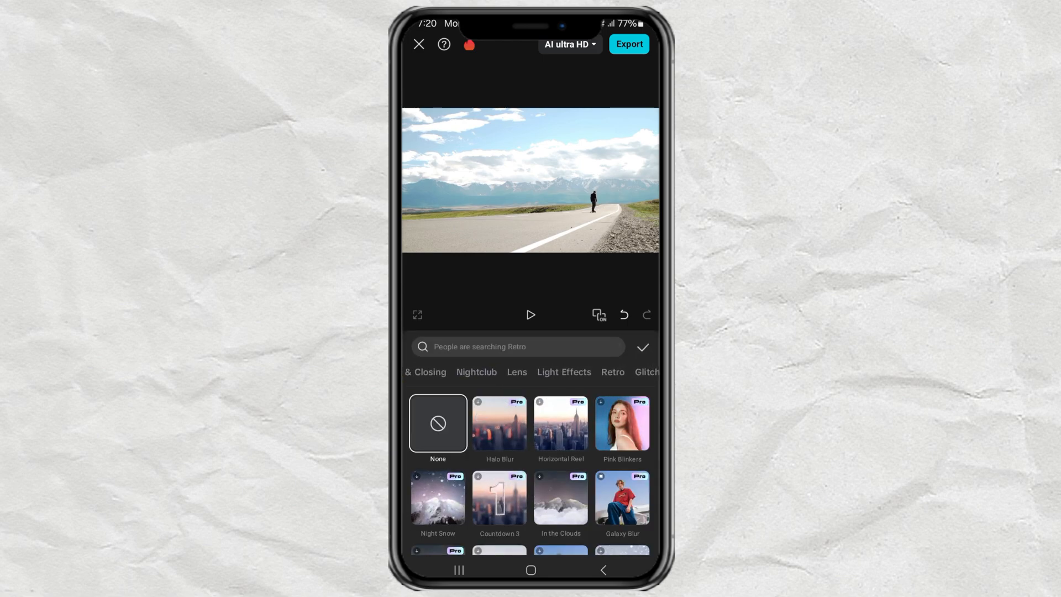
{"action": "scroll", "scroll_direction": "left", "scroll_amount": 3}
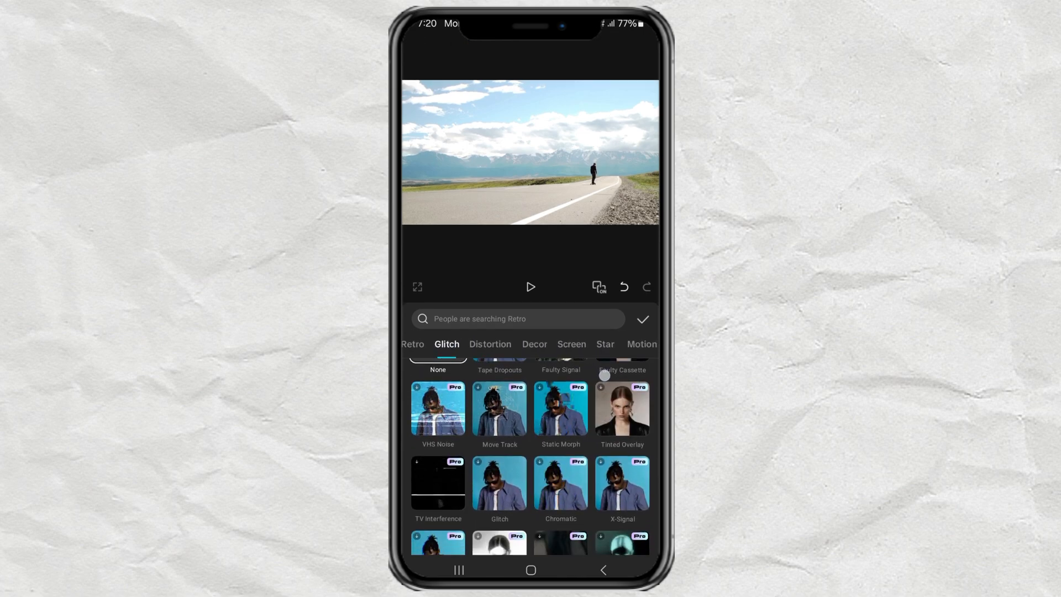
{"action": "scroll", "scroll_direction": "down", "scroll_amount": 3}
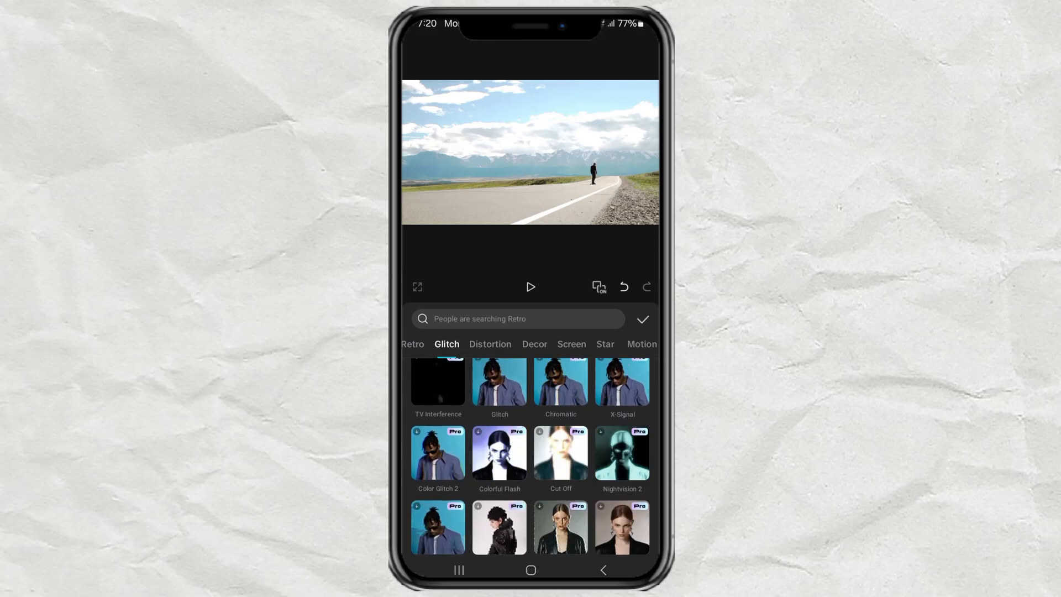
{"action": "scroll", "scroll_direction": "down", "scroll_amount": 3}
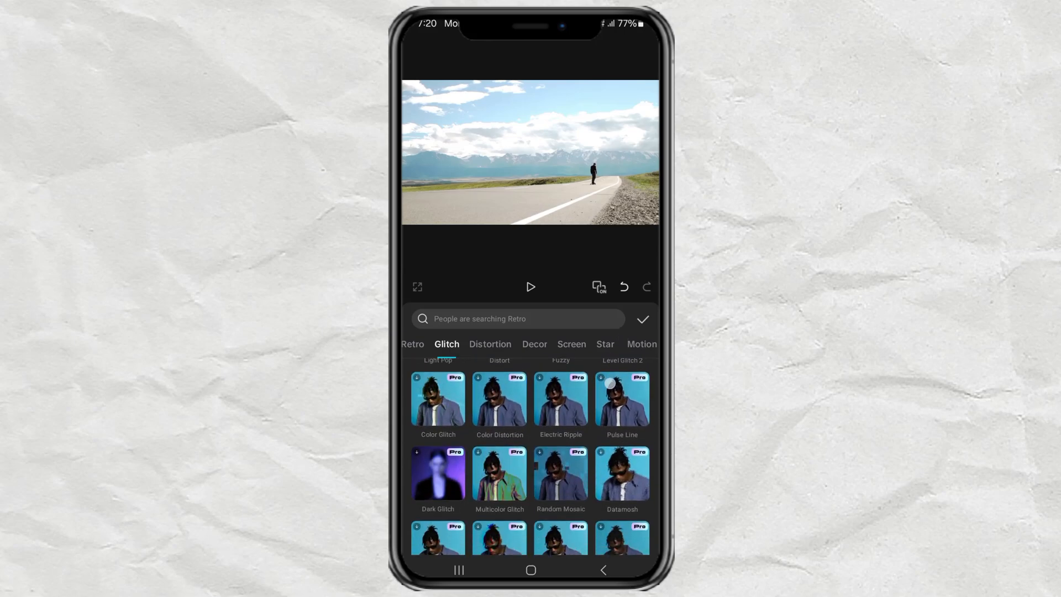
{"action": "scroll", "scroll_direction": "down", "scroll_amount": 3}
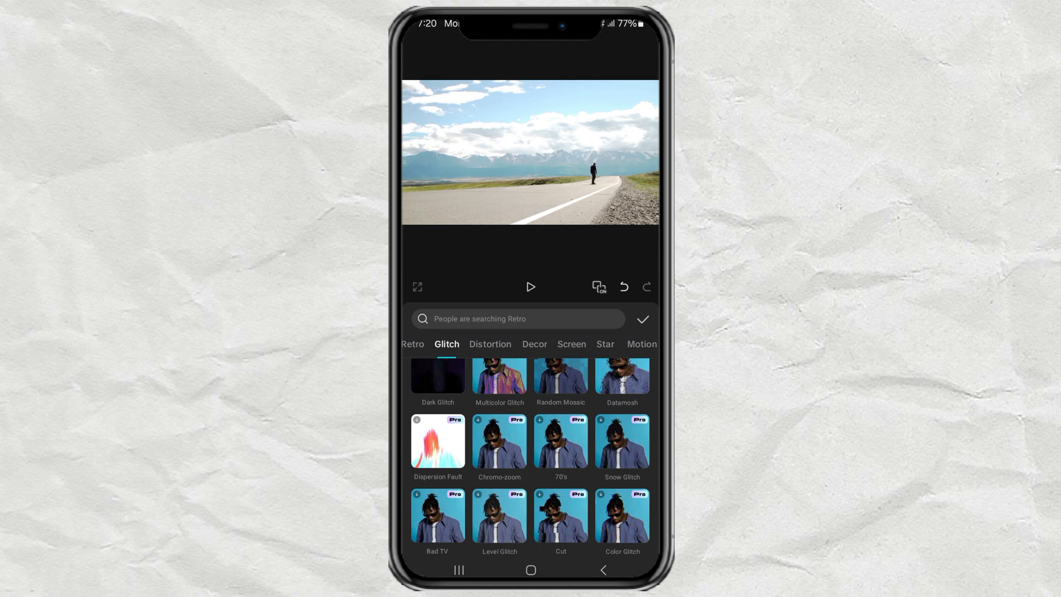
{"action": "left_click", "coordinate": [621, 441]}
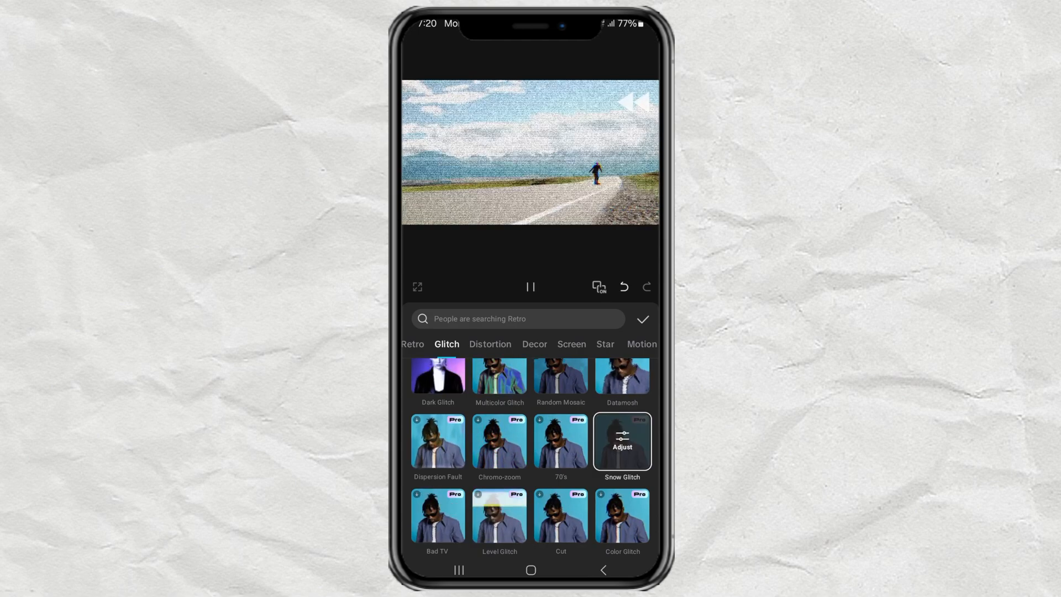
{"action": "left_click", "coordinate": [642, 319]}
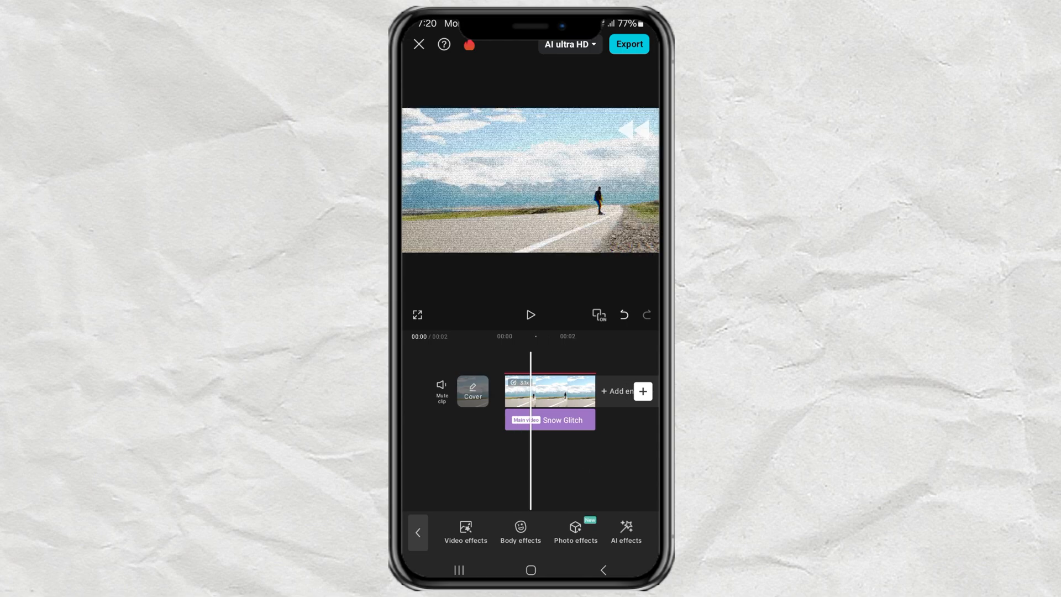
Select the Snow Glitch effect and bring up its Adjust settings.
{"action": "left_click", "coordinate": [561, 420]}
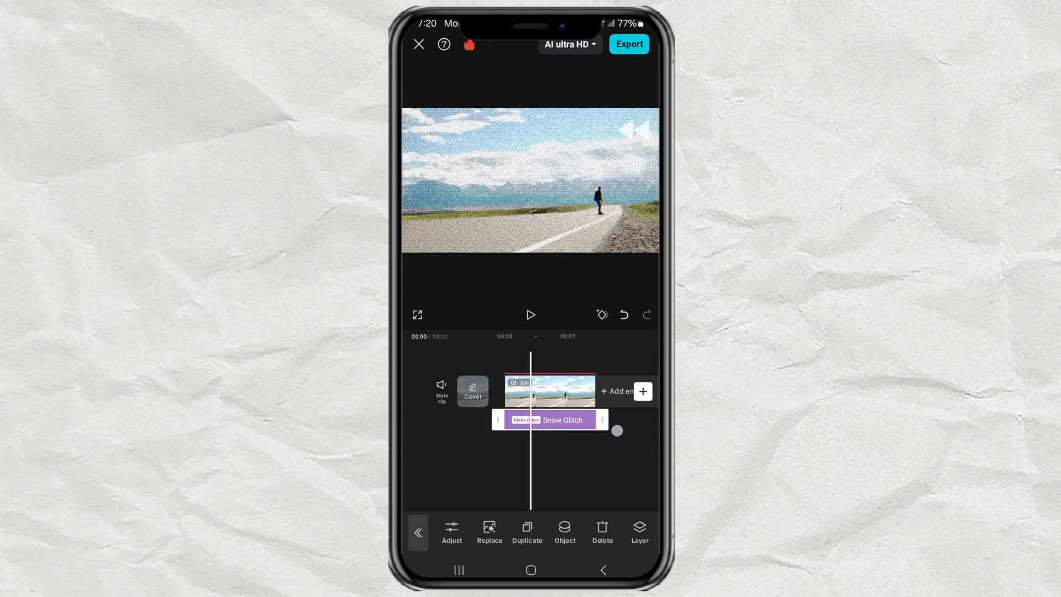
{"action": "left_click", "coordinate": [451, 535]}
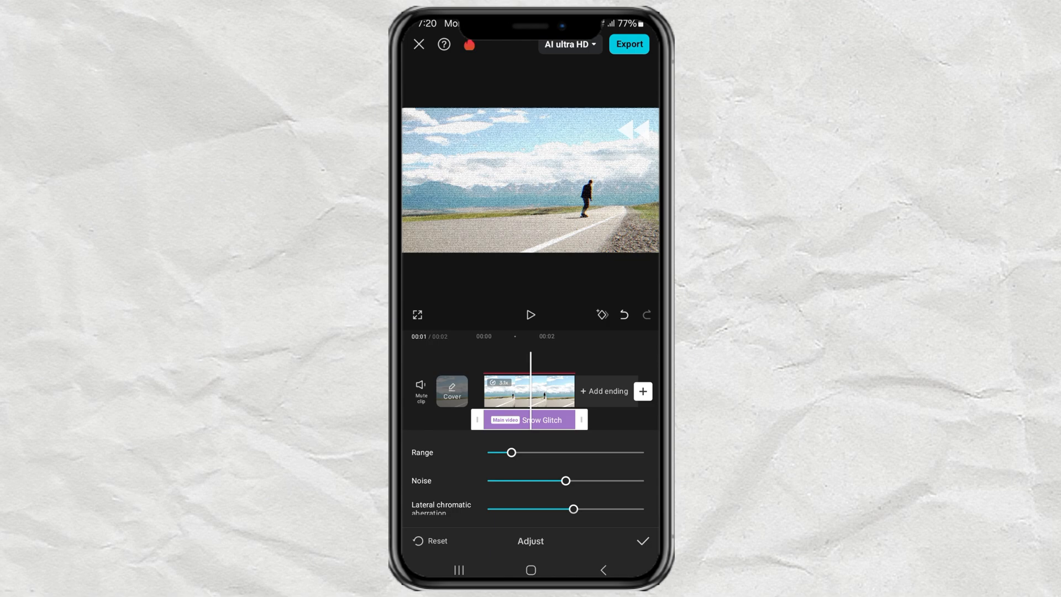